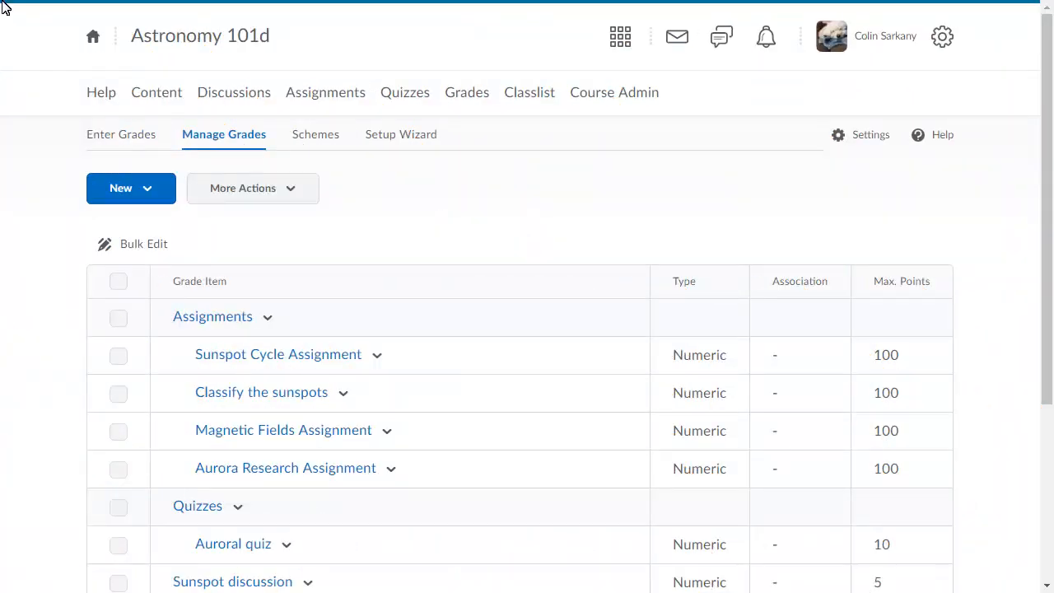
# Start a new grade item from the New menu on Manage Grades
pyautogui.click(132, 187)
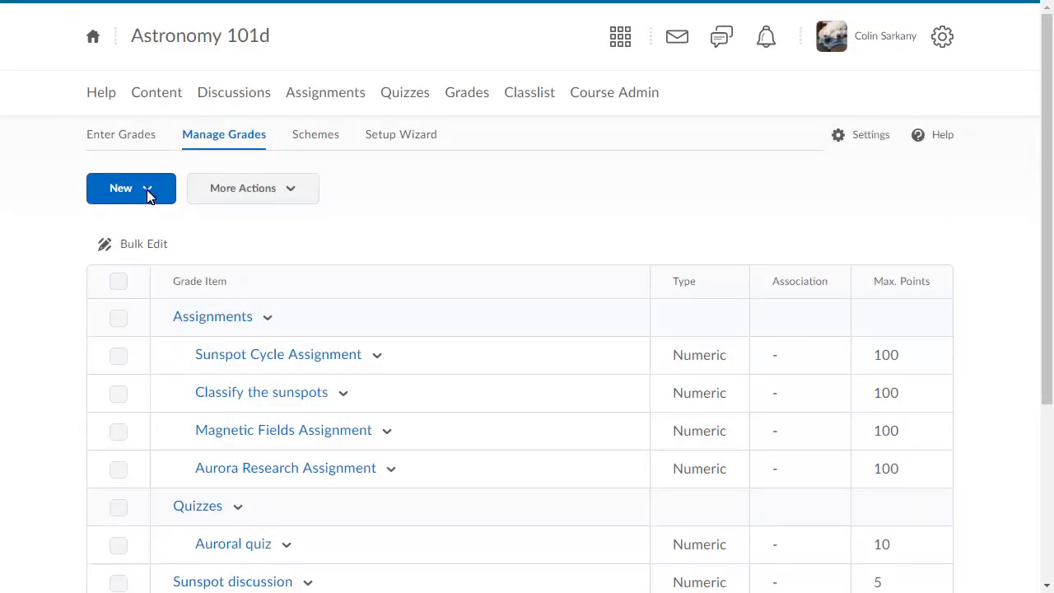
pyautogui.click(132, 188)
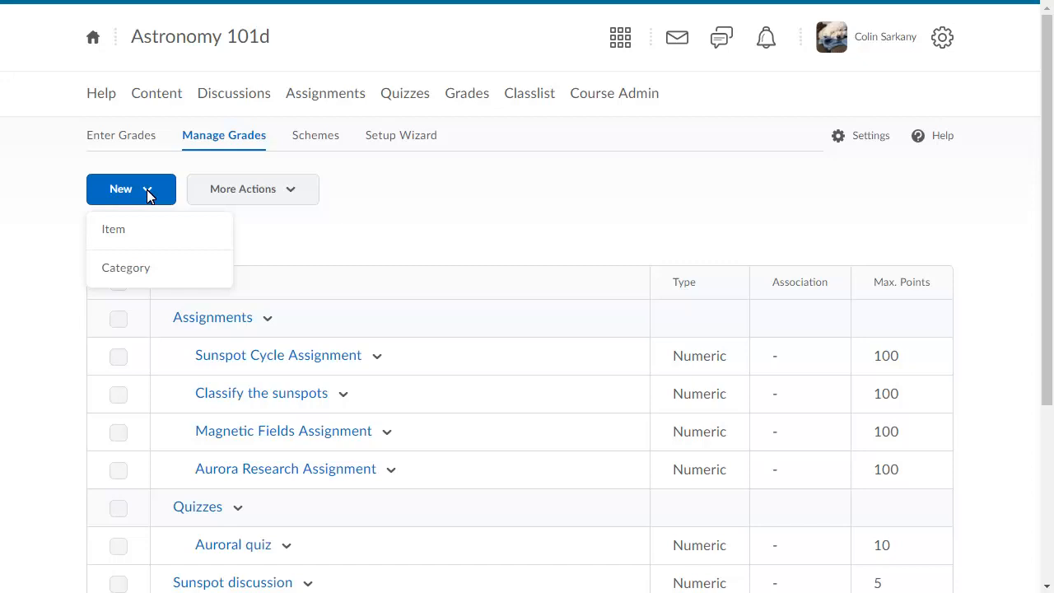
pyautogui.click(112, 229)
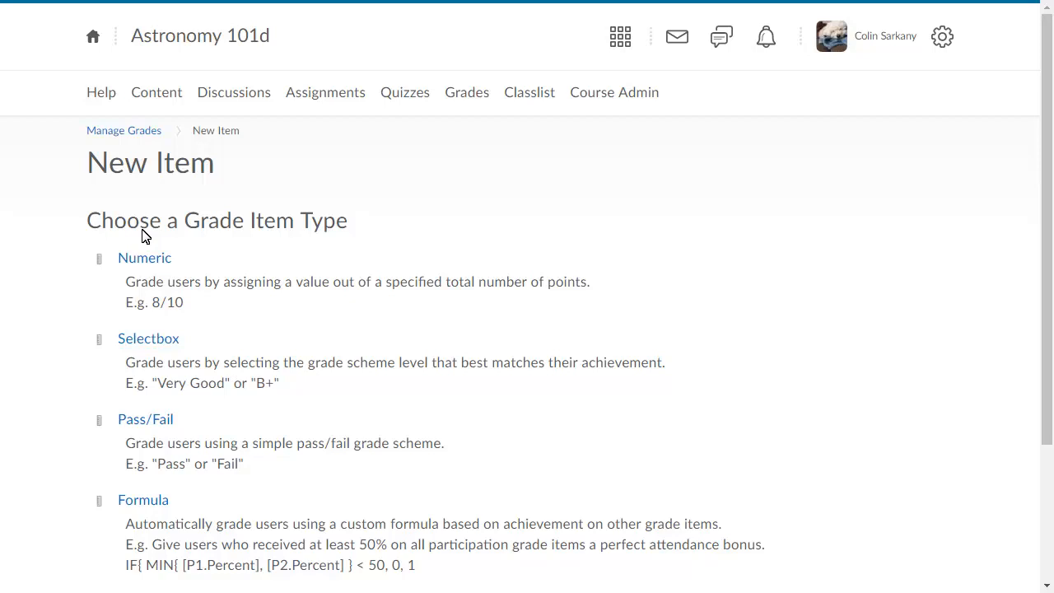
# Choose Numeric as the grade item type to reach its properties form
pyautogui.click(149, 339)
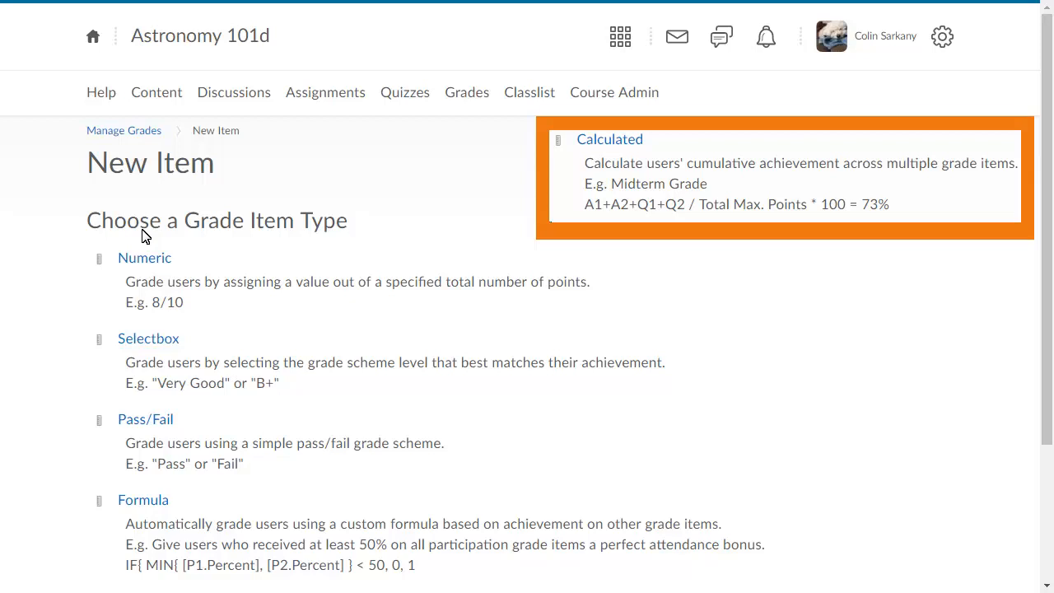
pyautogui.click(145, 257)
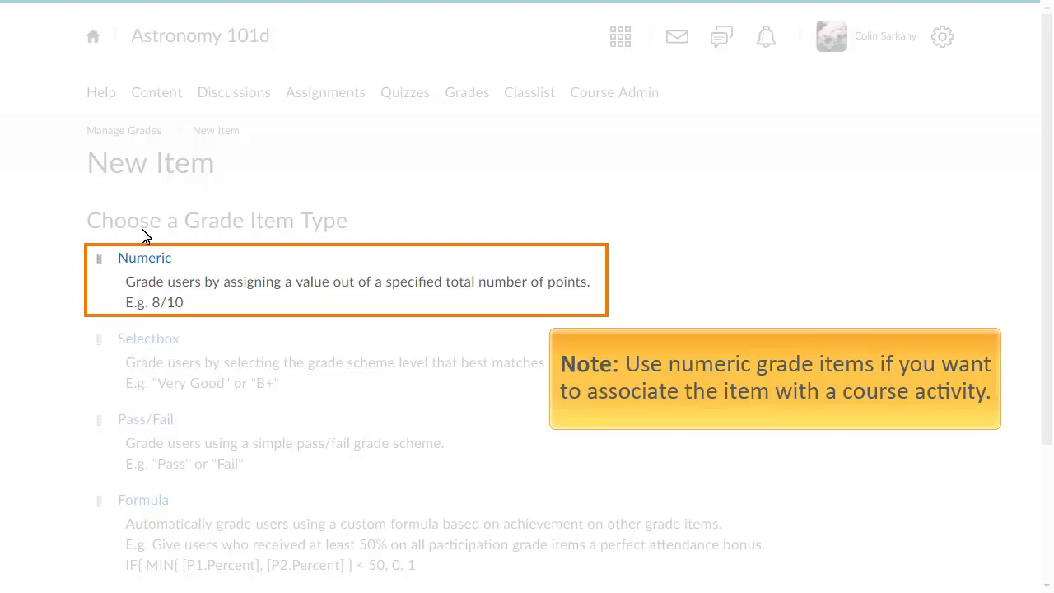
pyautogui.click(145, 256)
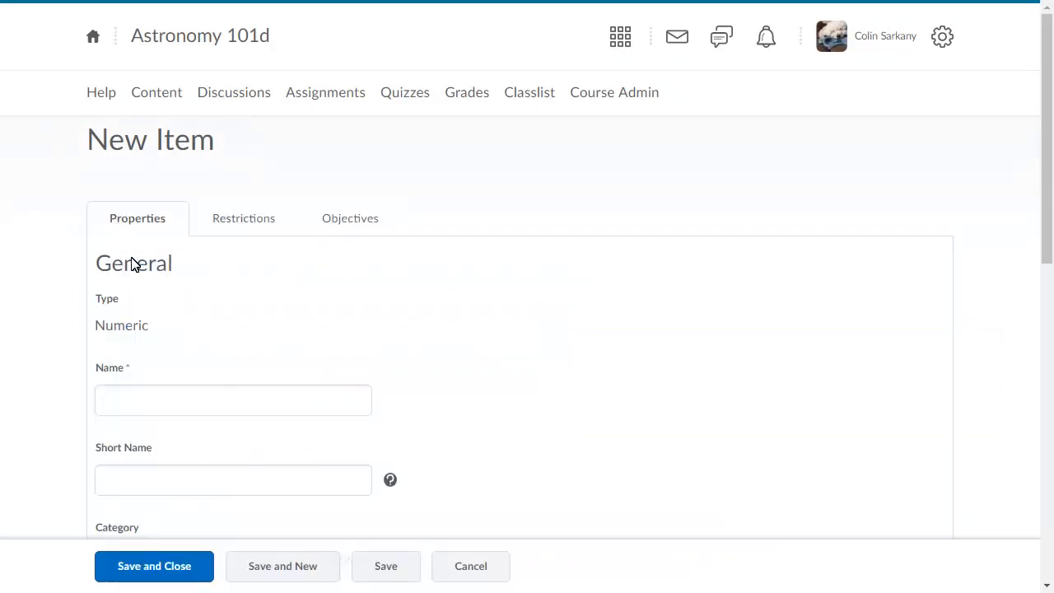
# Enter the item name 'Discussion: Film & Literature' and move down to the Grading fields
pyautogui.click(234, 400)
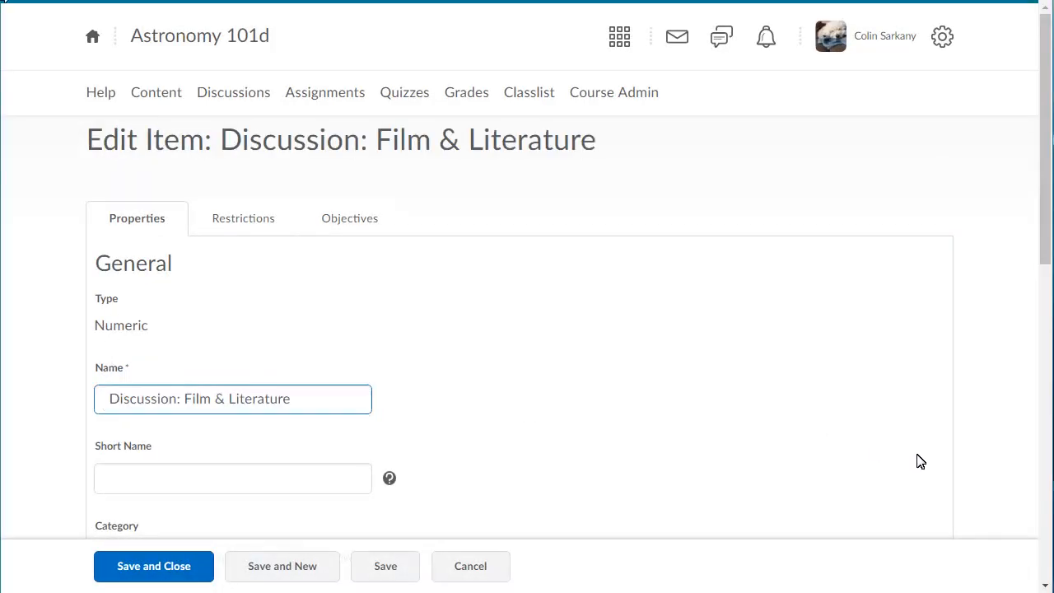
pyautogui.scroll(-3)
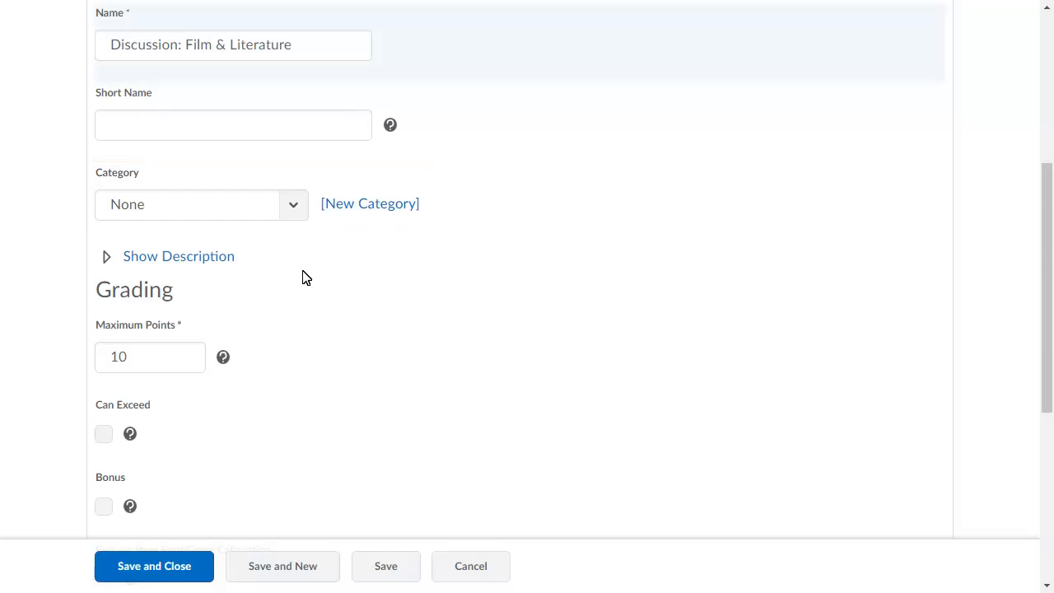
# Assign the item to the Discussion Participation category with 15 maximum points
pyautogui.click(201, 205)
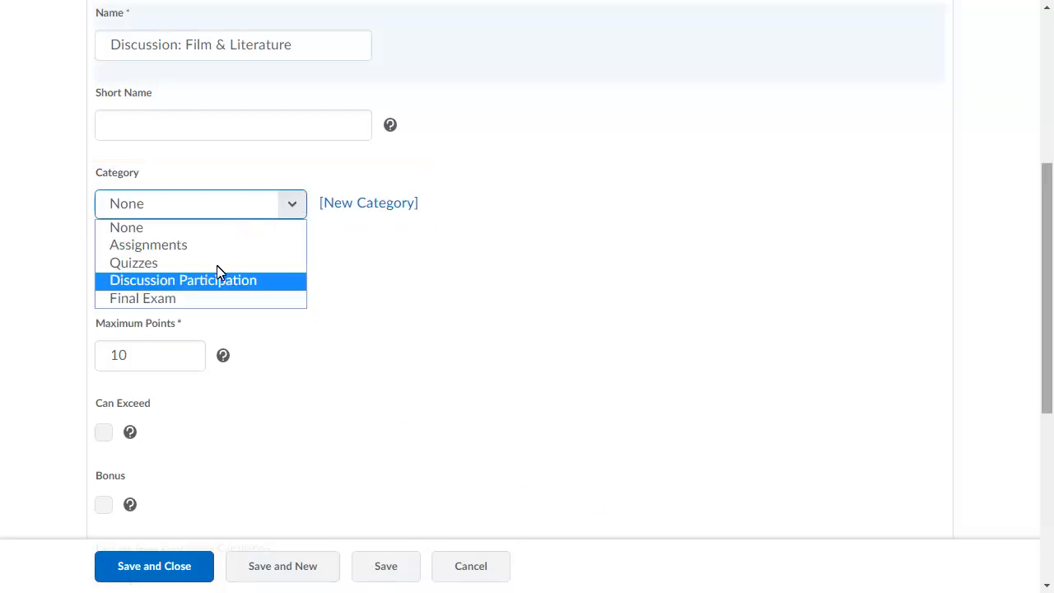
pyautogui.click(183, 280)
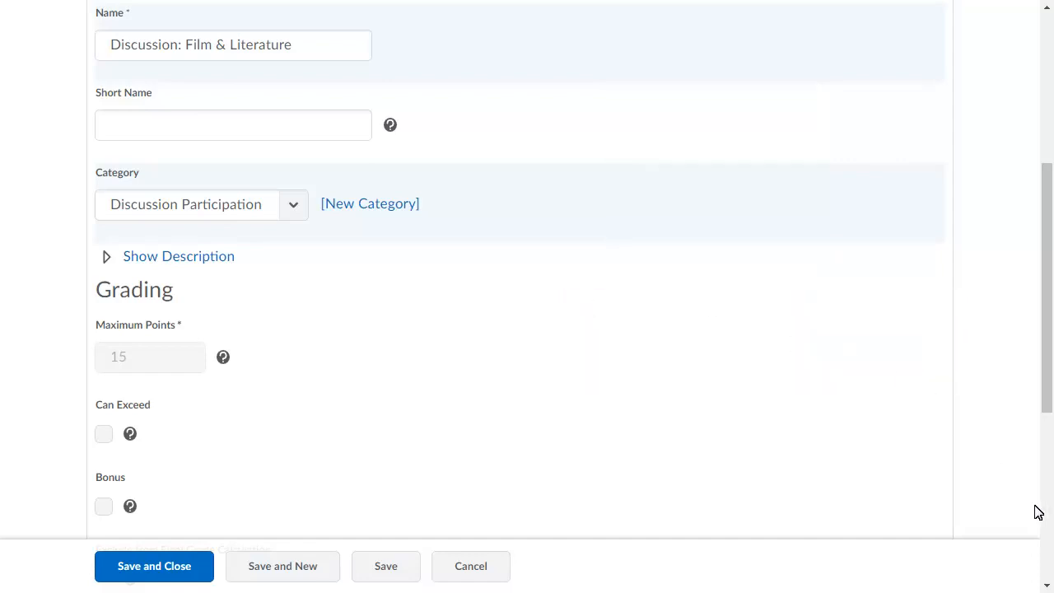
# Save and close so the item appears under Discussion Participation worth 15 points
pyautogui.scroll(-3)
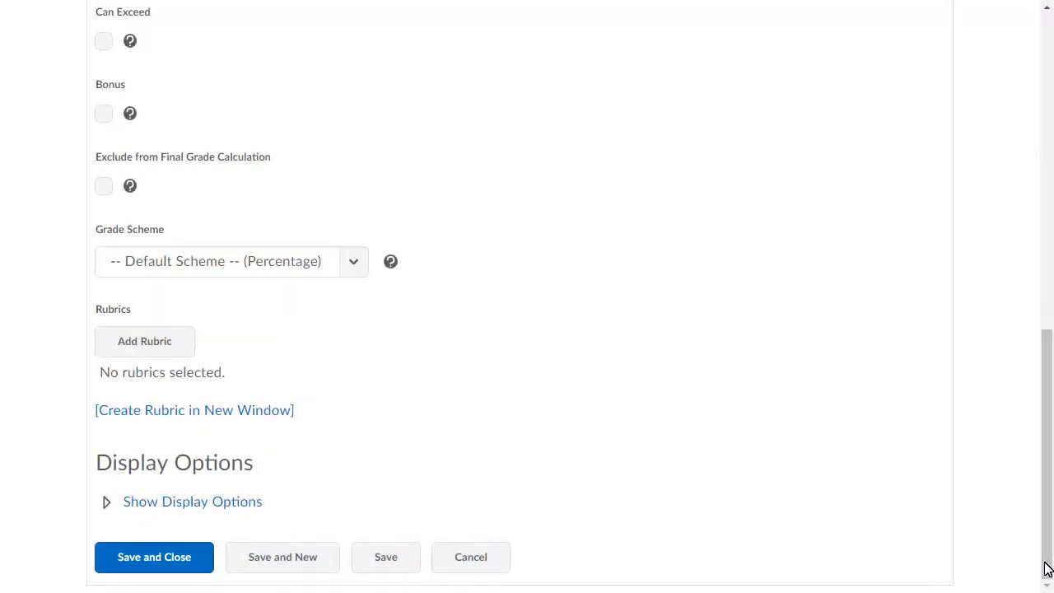
pyautogui.click(155, 556)
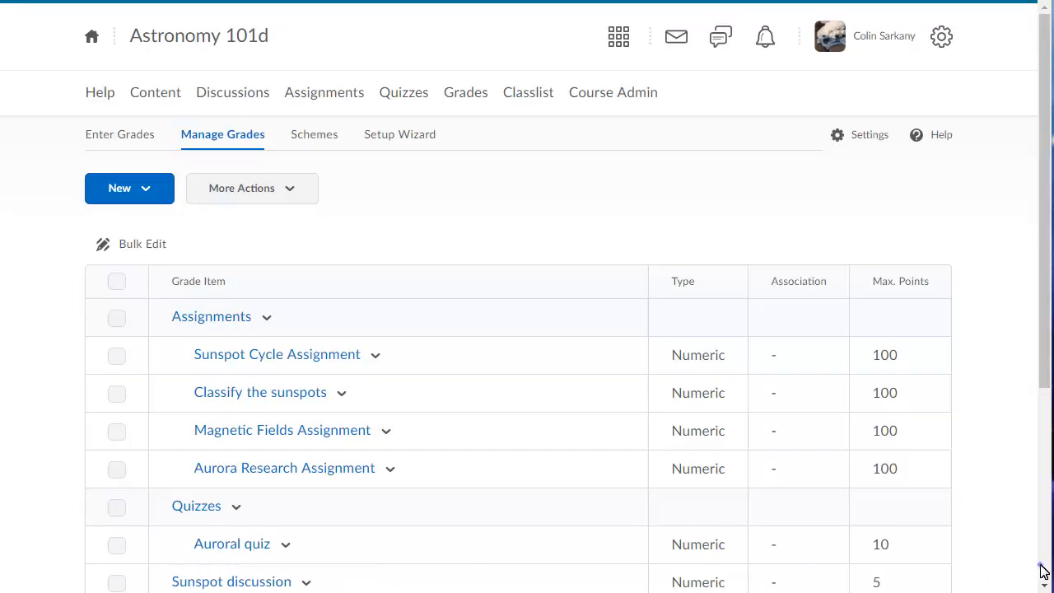
pyautogui.scroll(-3)
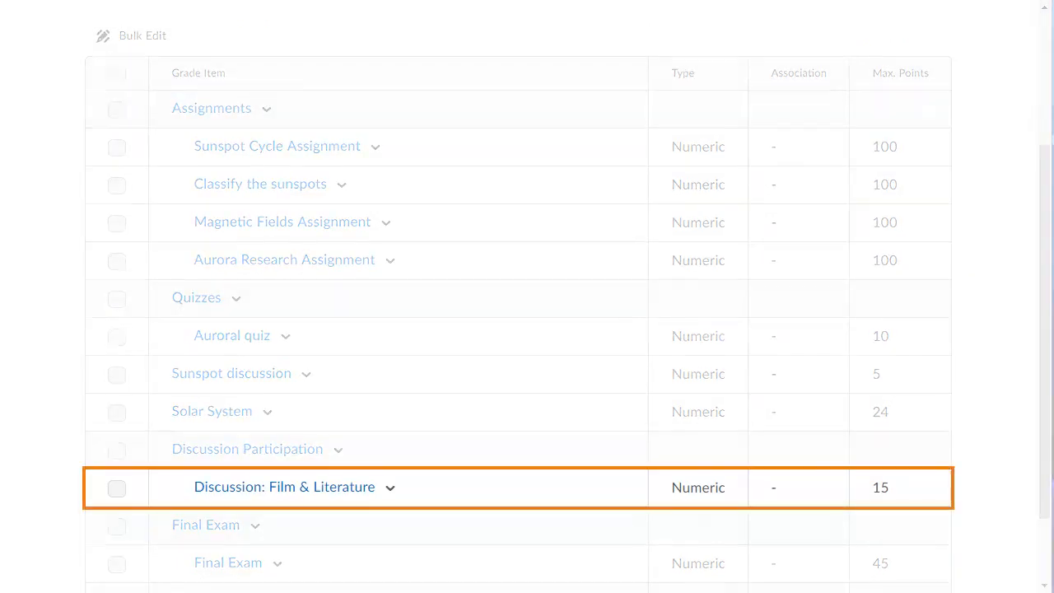